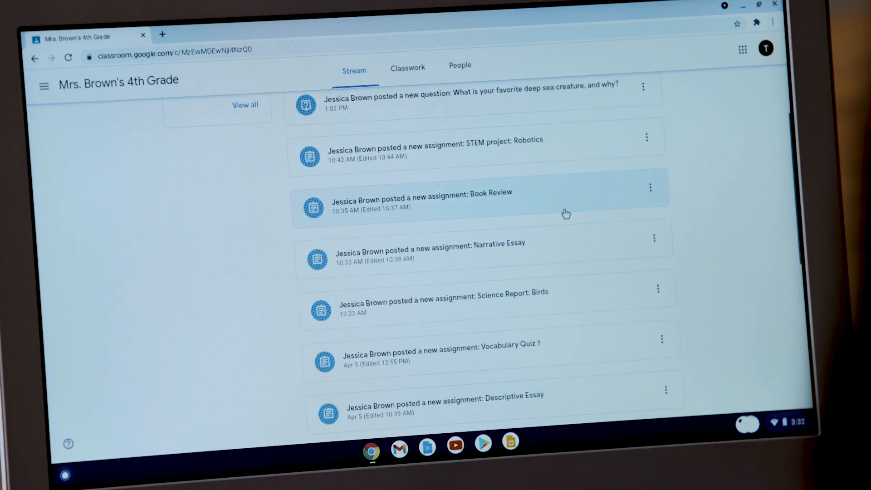
Pick the Files – My files thumbnail in Overview to show Downloads and Play files full screen.
{"action": "left_click", "coordinate": [333, 25]}
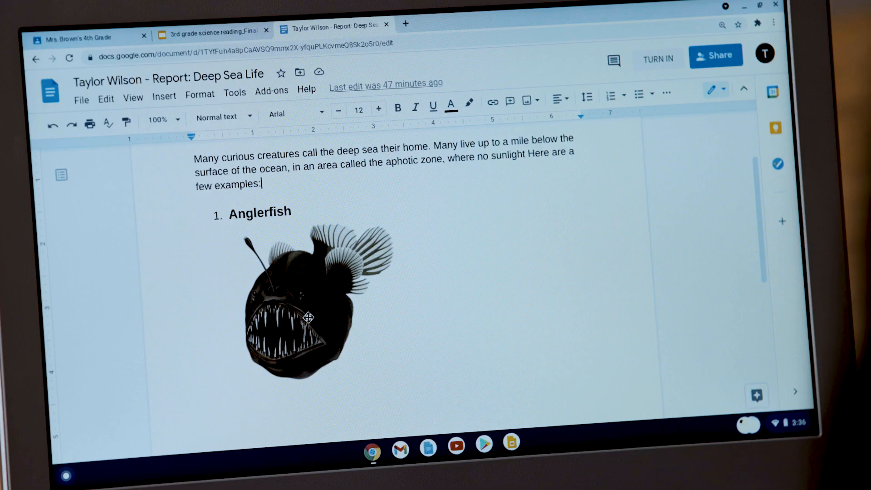
{"action": "scroll", "scroll_direction": "down", "scroll_amount": 3}
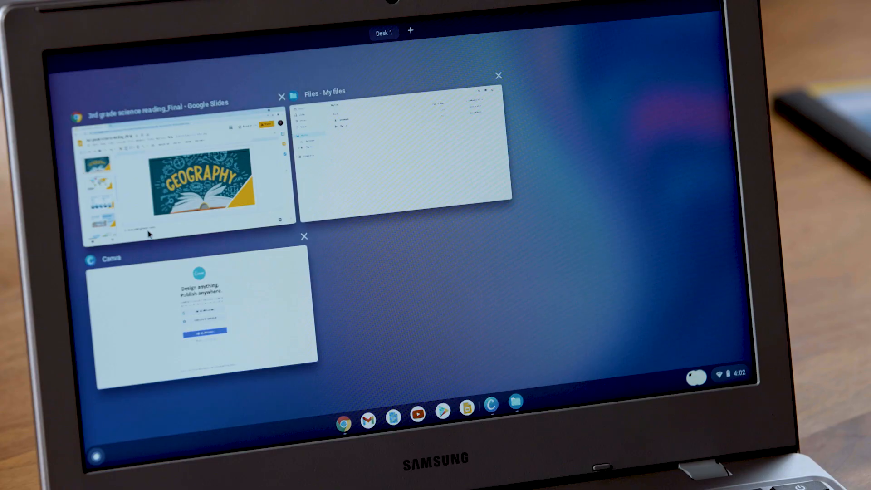
{"action": "left_click", "coordinate": [398, 150]}
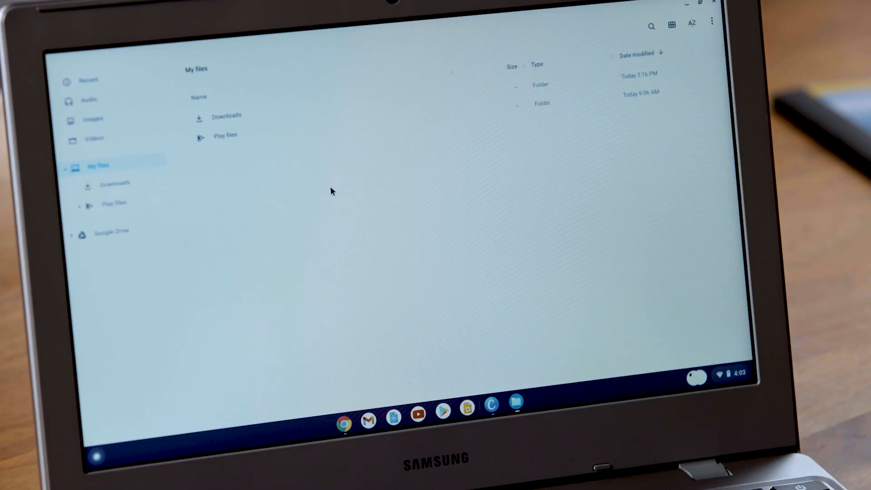